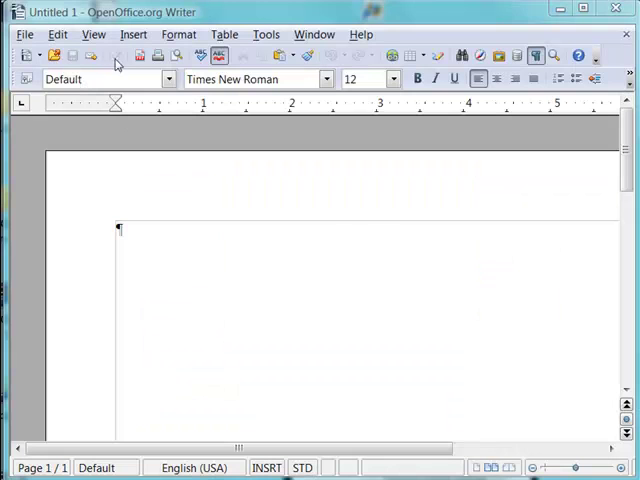
{"action": "mouse_move", "coordinate": [133, 35]}
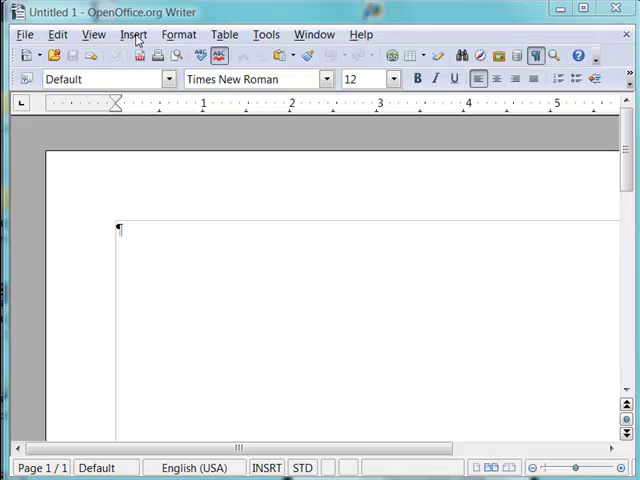
Open the Insert Table dialog from the Insert menu, then cancel it.
{"action": "left_click", "coordinate": [133, 34]}
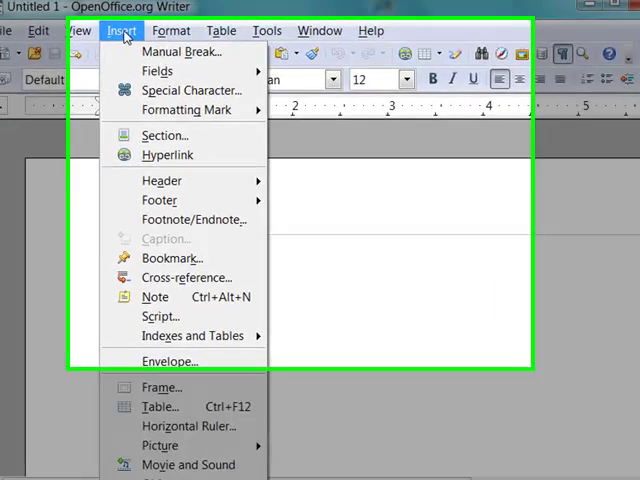
{"action": "mouse_move", "coordinate": [157, 342]}
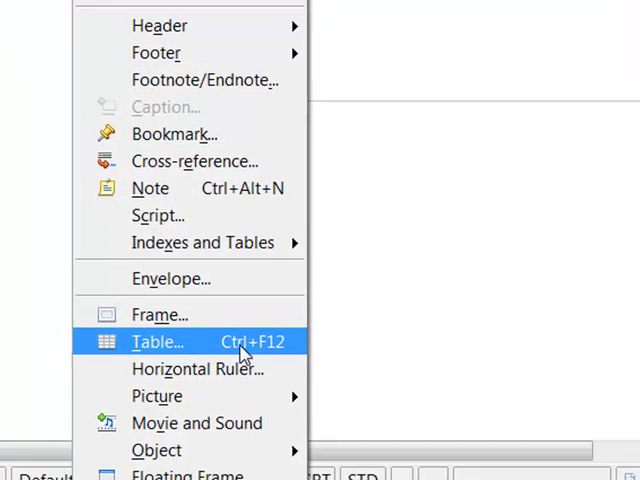
{"action": "mouse_move", "coordinate": [291, 358]}
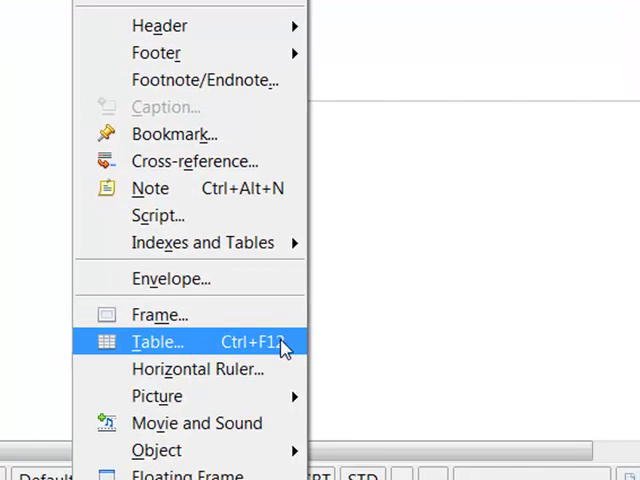
{"action": "left_click", "coordinate": [157, 341]}
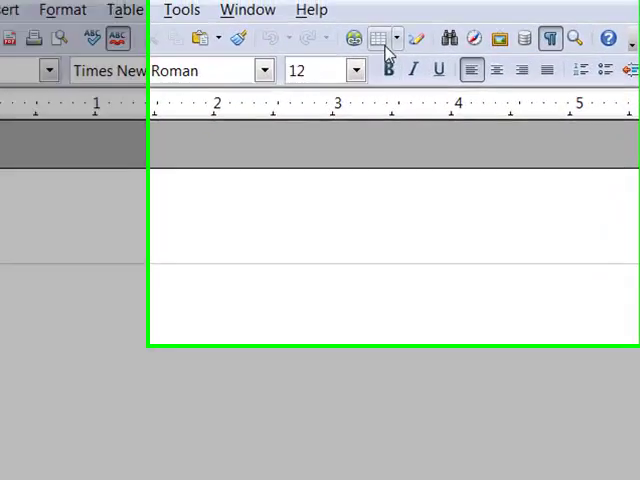
{"action": "left_click", "coordinate": [377, 38]}
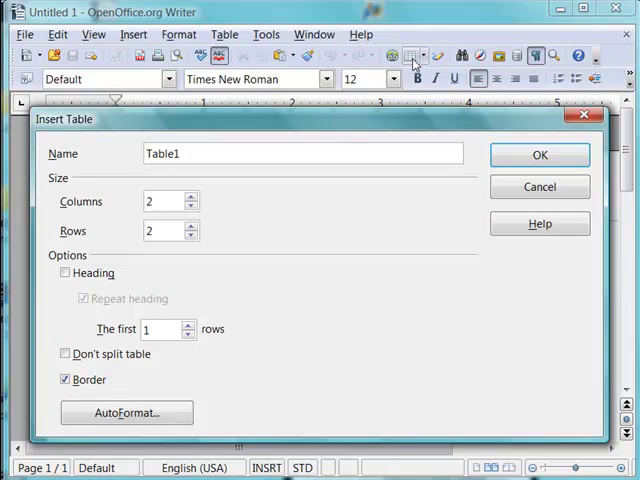
{"action": "left_click", "coordinate": [539, 187]}
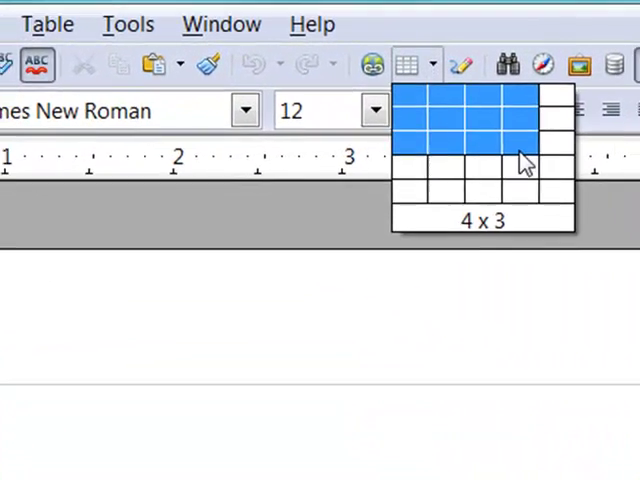
Pick a 4 x 4 table from the Table dropdown grid and drag in the document.
{"action": "left_click", "coordinate": [520, 150]}
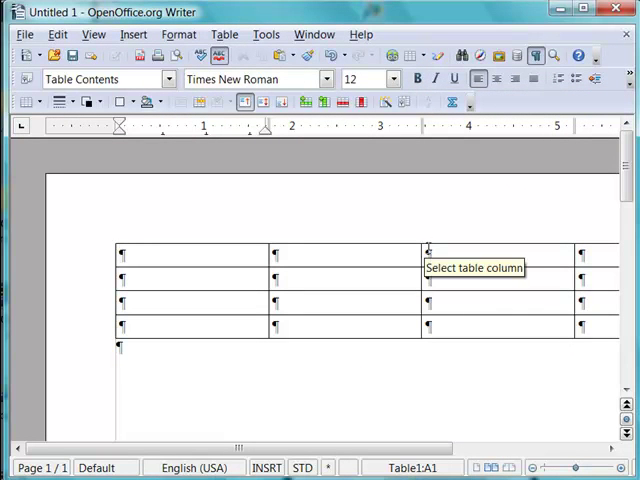
{"action": "mouse_move", "coordinate": [122, 253]}
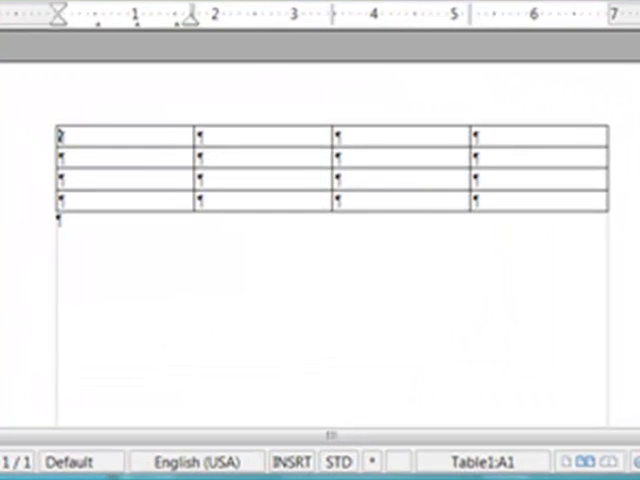
{"action": "left_click_drag", "start_coordinate": [120, 135], "coordinate": [120, 215]}
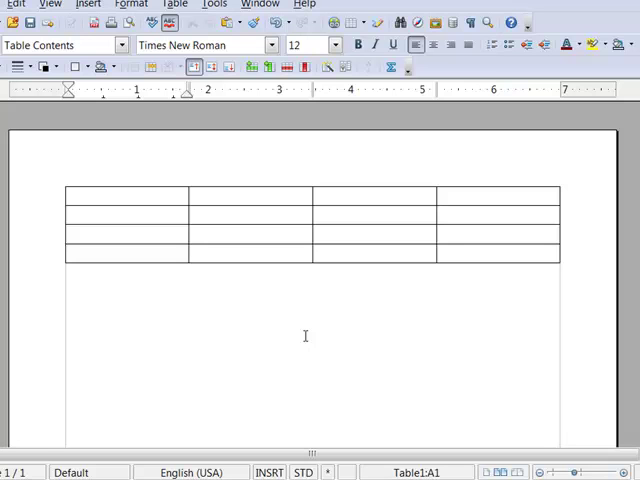
{"action": "mouse_move", "coordinate": [96, 195]}
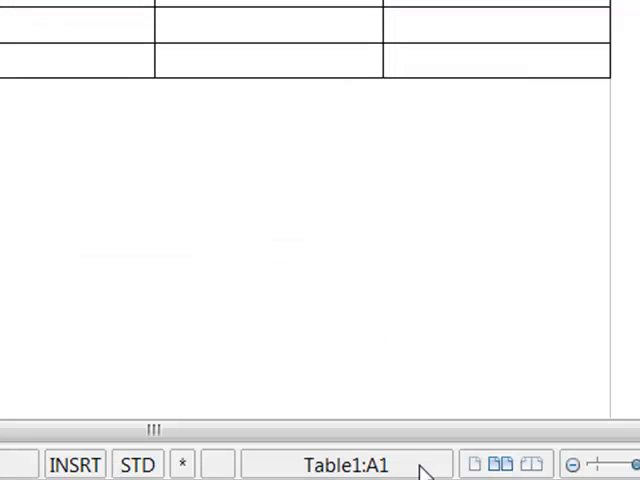
{"action": "mouse_move", "coordinate": [375, 470]}
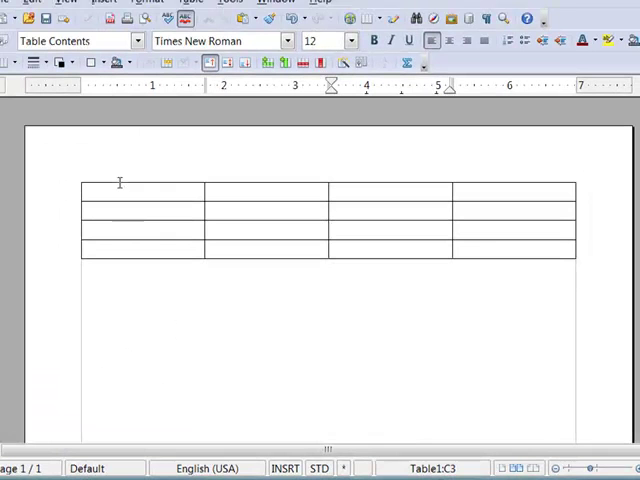
{"action": "mouse_move", "coordinate": [270, 174]}
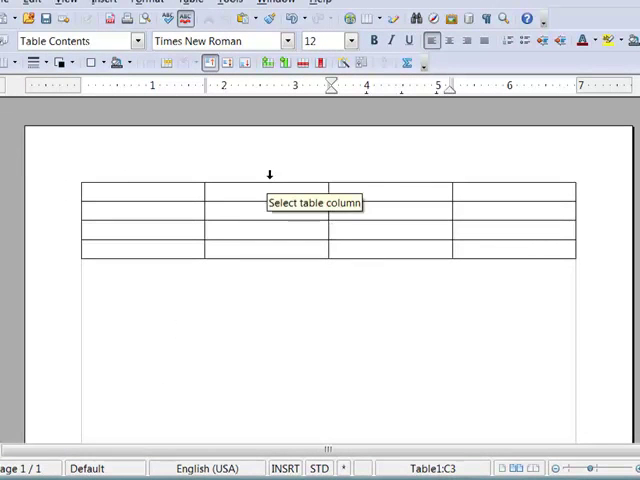
{"action": "mouse_move", "coordinate": [490, 185]}
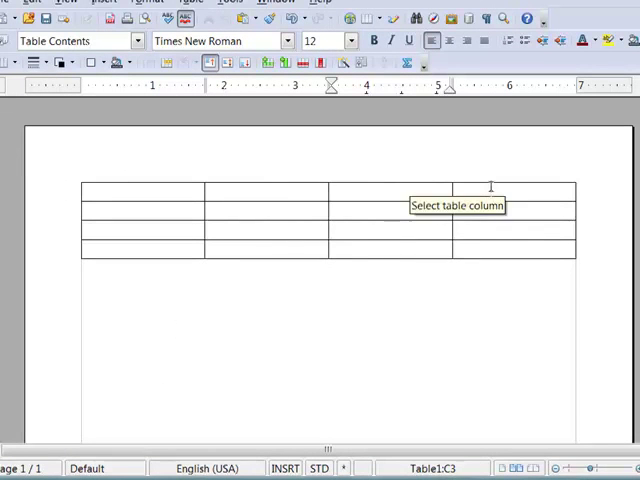
{"action": "mouse_move", "coordinate": [64, 192]}
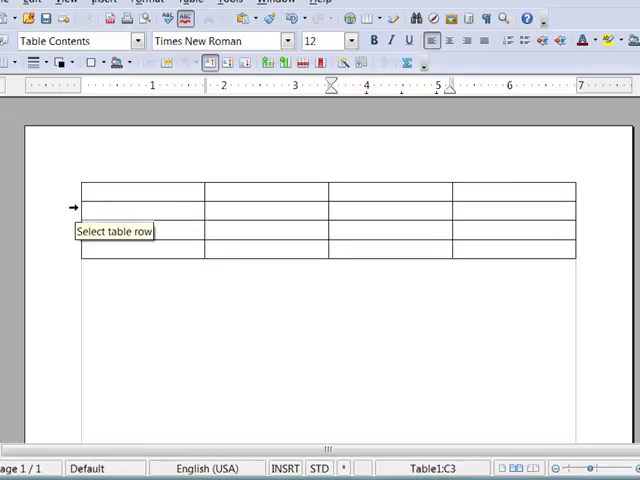
{"action": "mouse_move", "coordinate": [88, 243]}
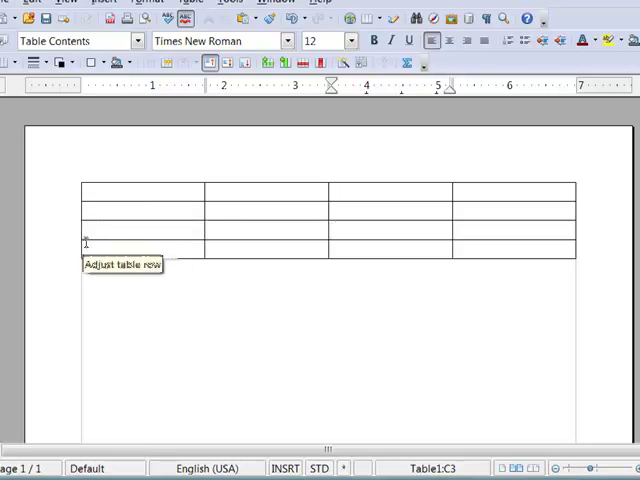
{"action": "mouse_move", "coordinate": [75, 249]}
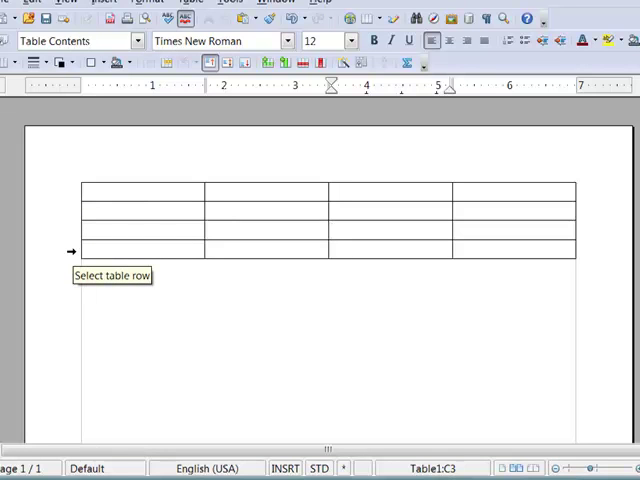
Place the cursor in cell A1 of the empty 4 x 4 table.
{"action": "left_click", "coordinate": [75, 250]}
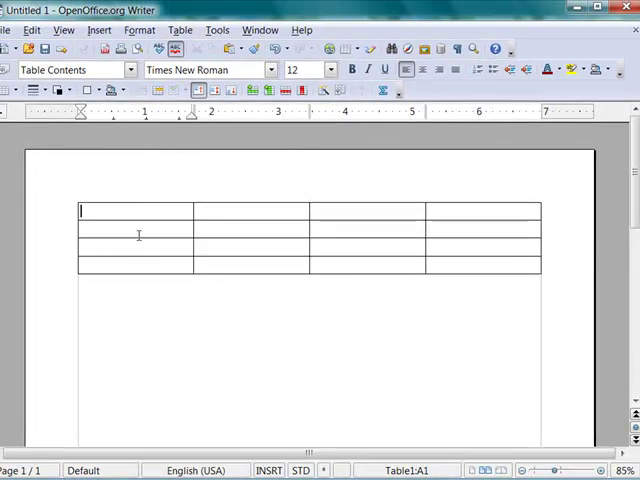
{"action": "mouse_move", "coordinate": [140, 248]}
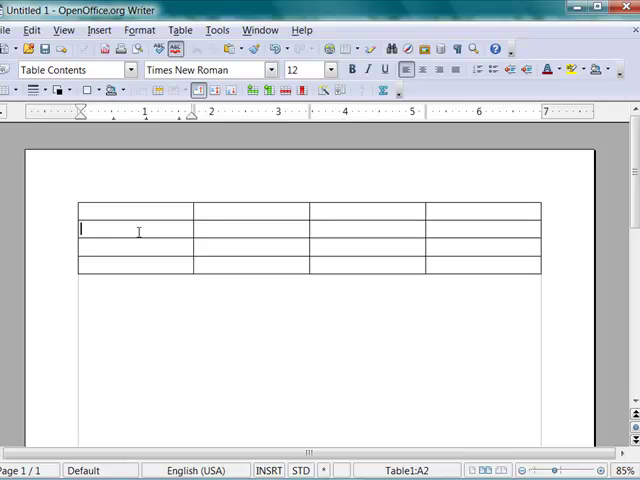
Move into cell A2 and turn Nonprinting Characters back on.
{"action": "left_click", "coordinate": [250, 211]}
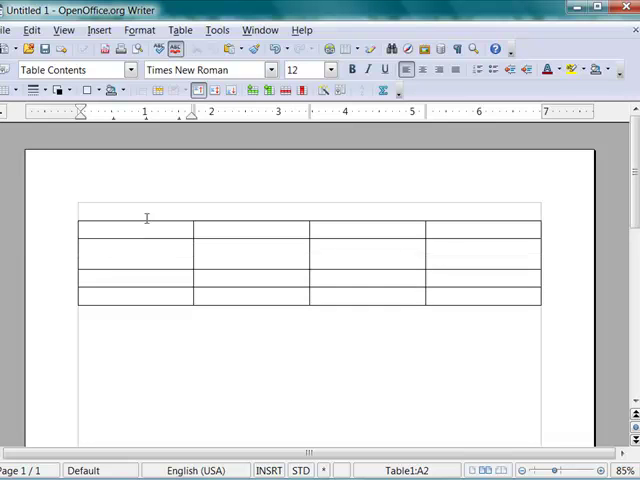
{"action": "mouse_move", "coordinate": [456, 49]}
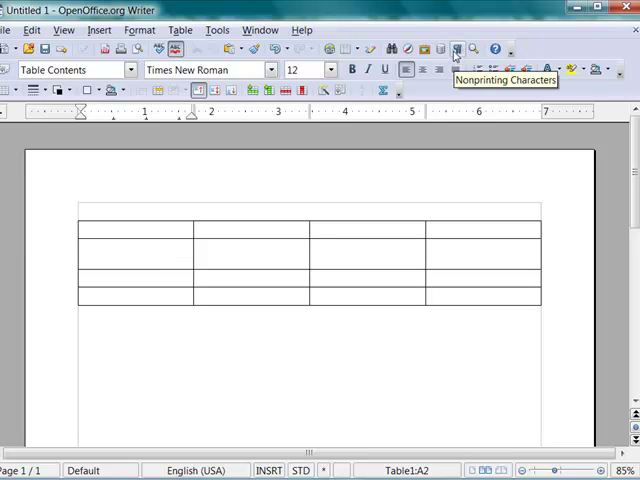
{"action": "left_click", "coordinate": [456, 49]}
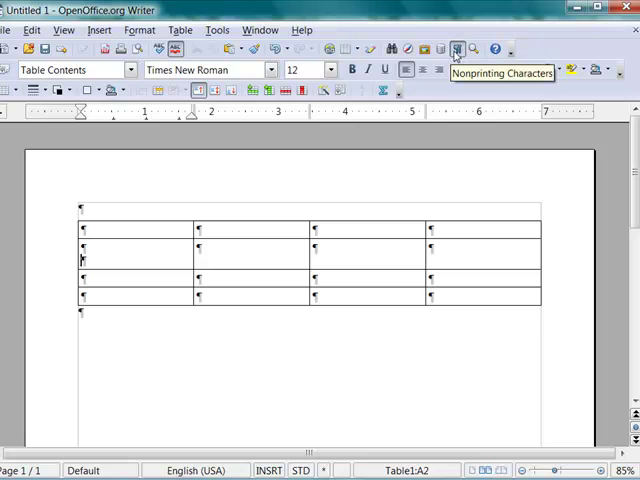